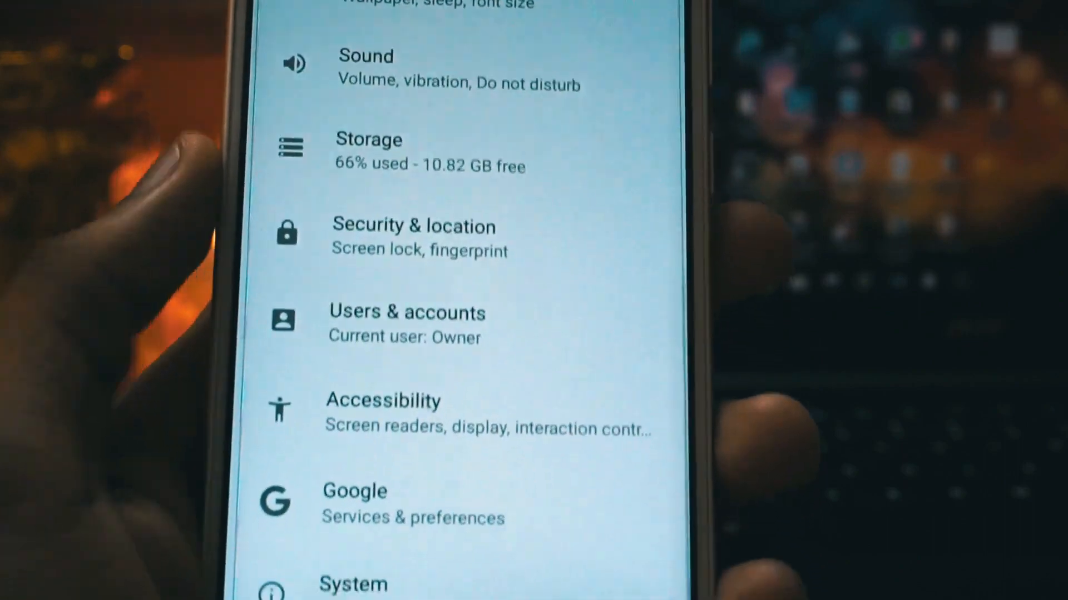
- View the About phone details showing Redmi 4X on Android 8.1.0, then return to the settings list
click(353, 583)
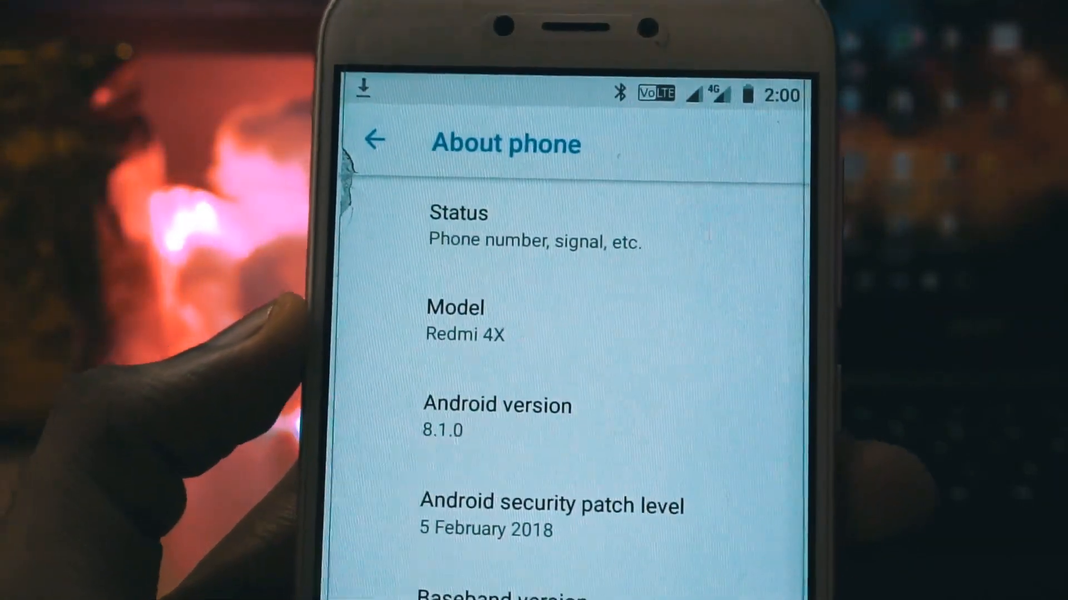
scroll(up, 3)
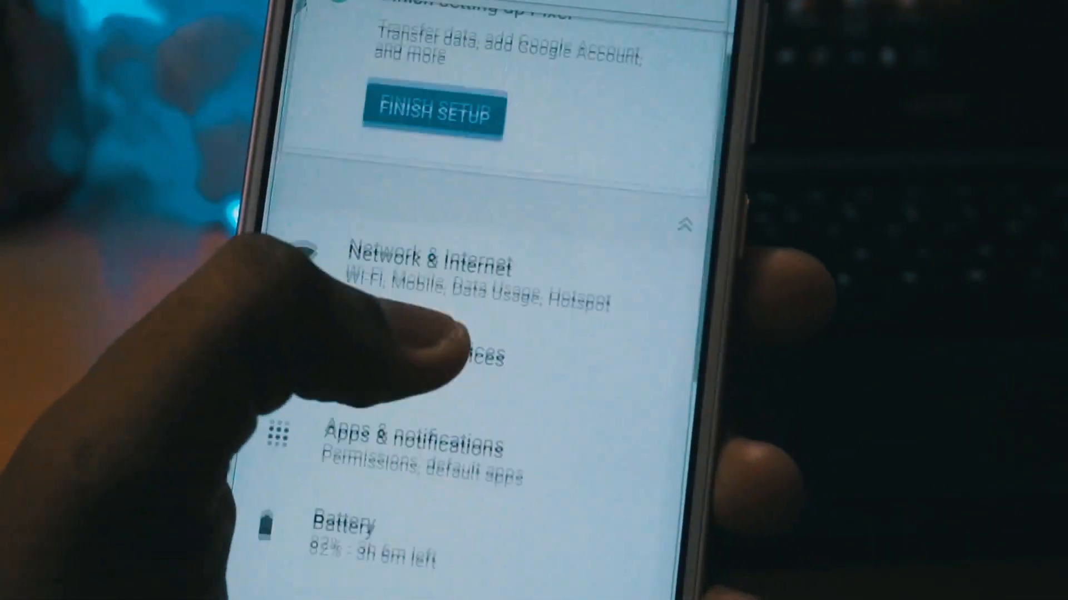
- Check the battery at 82% with about 3h 6m left, then go to Display settings
click(433, 272)
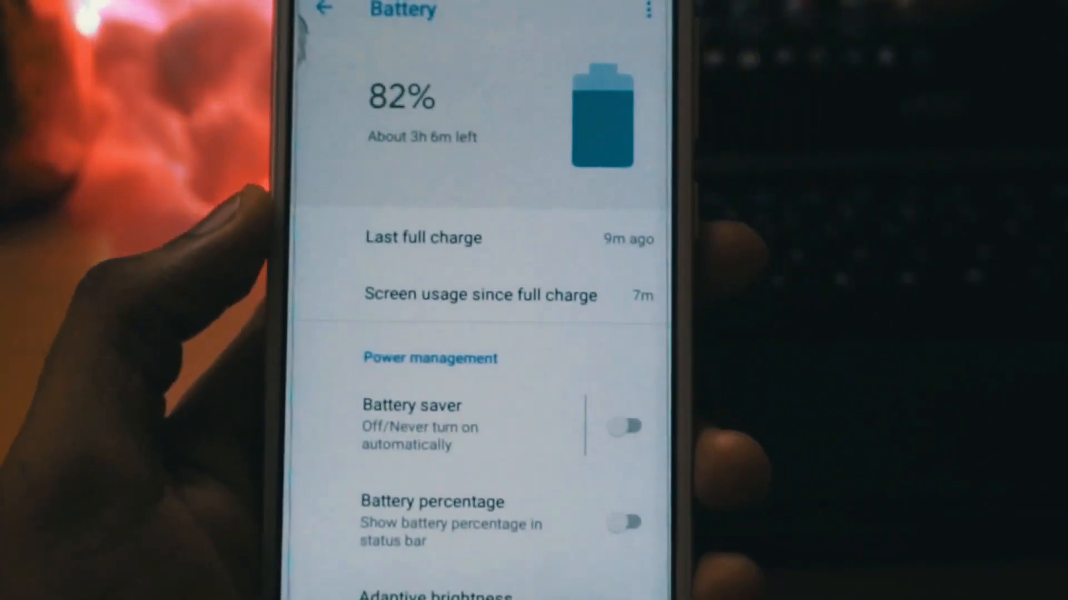
click(324, 9)
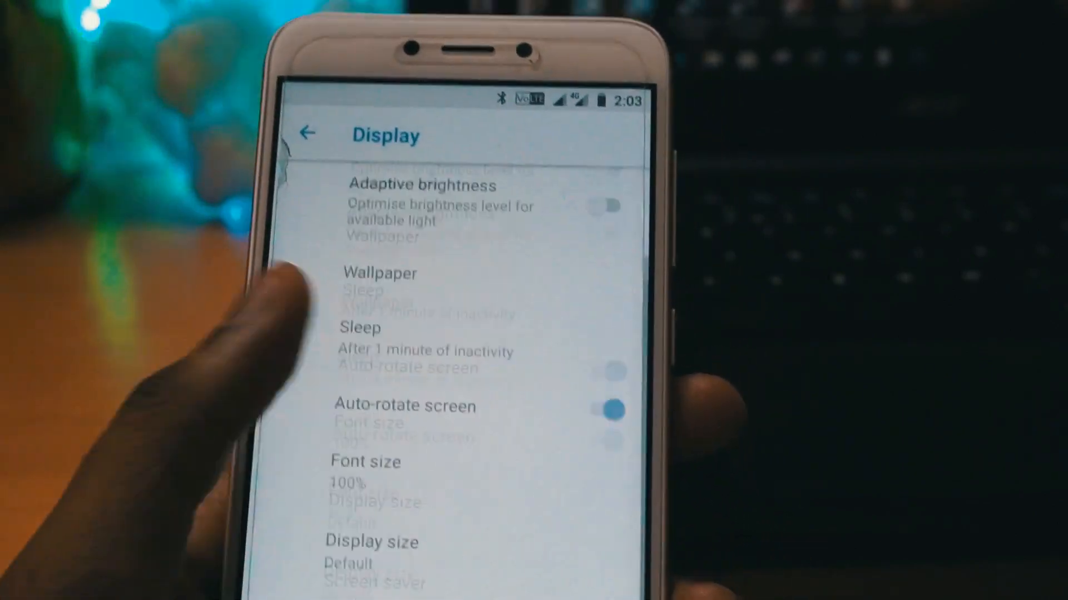
scroll(down, 3)
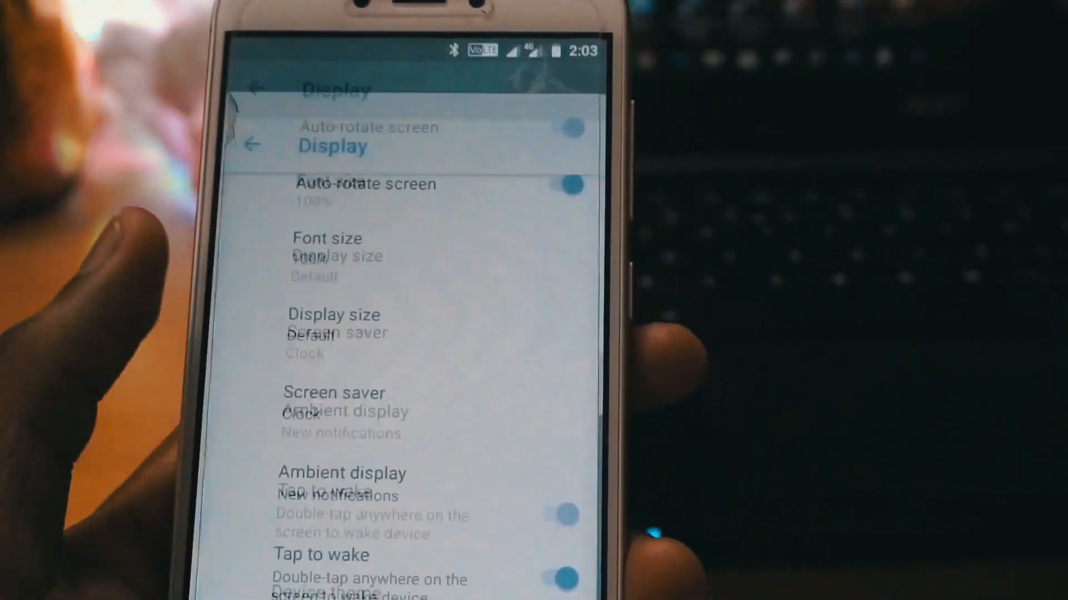